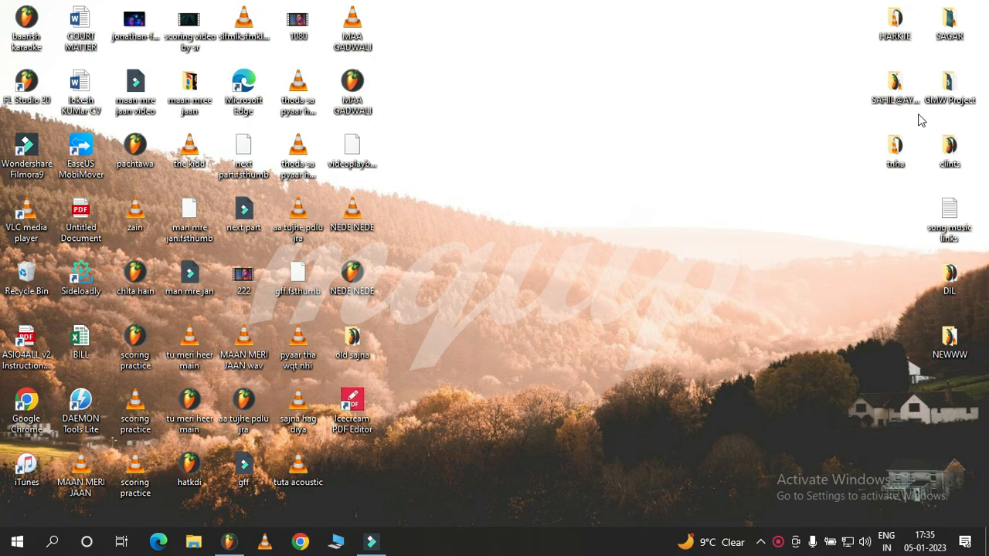
{"action": "mouse_move", "coordinate": [525, 399]}
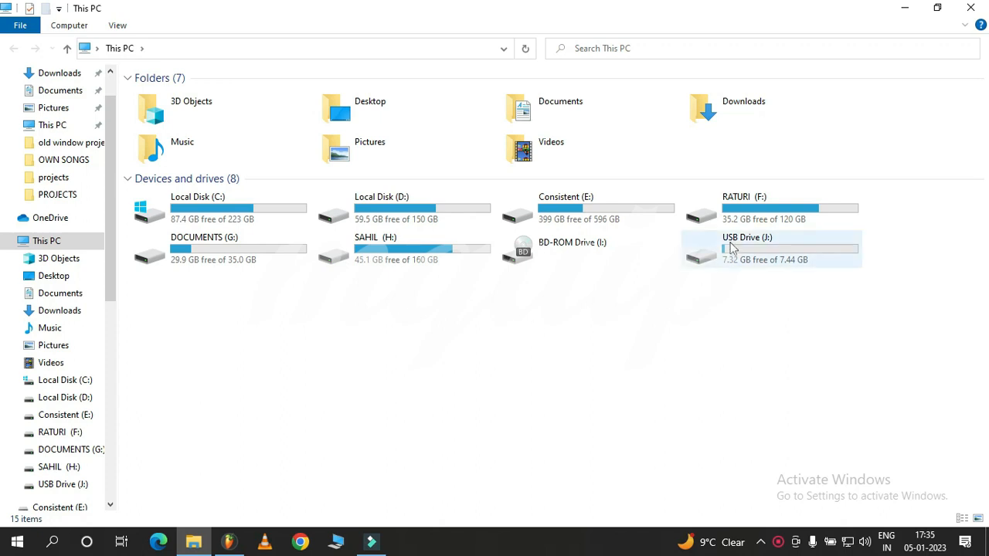
{"action": "mouse_move", "coordinate": [714, 251]}
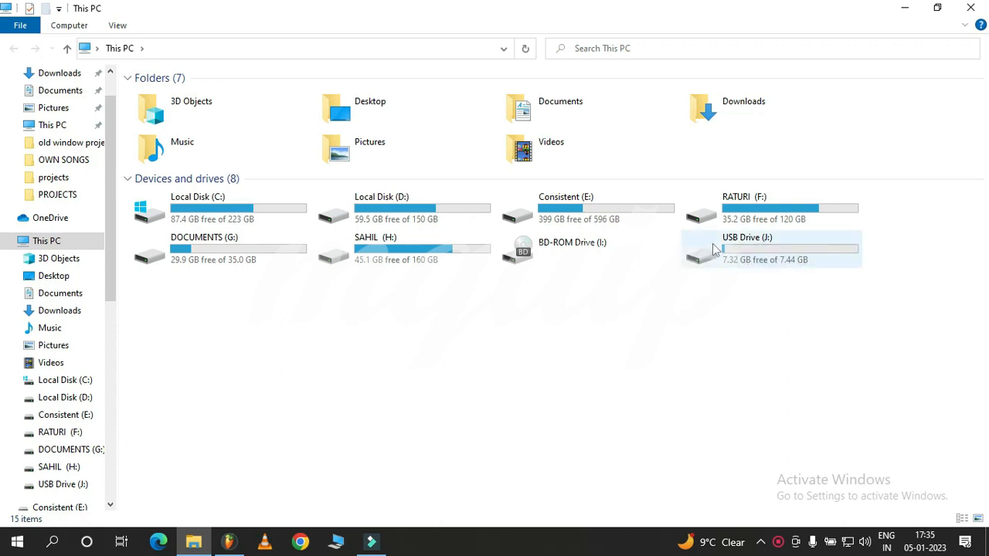
{"action": "mouse_move", "coordinate": [769, 253]}
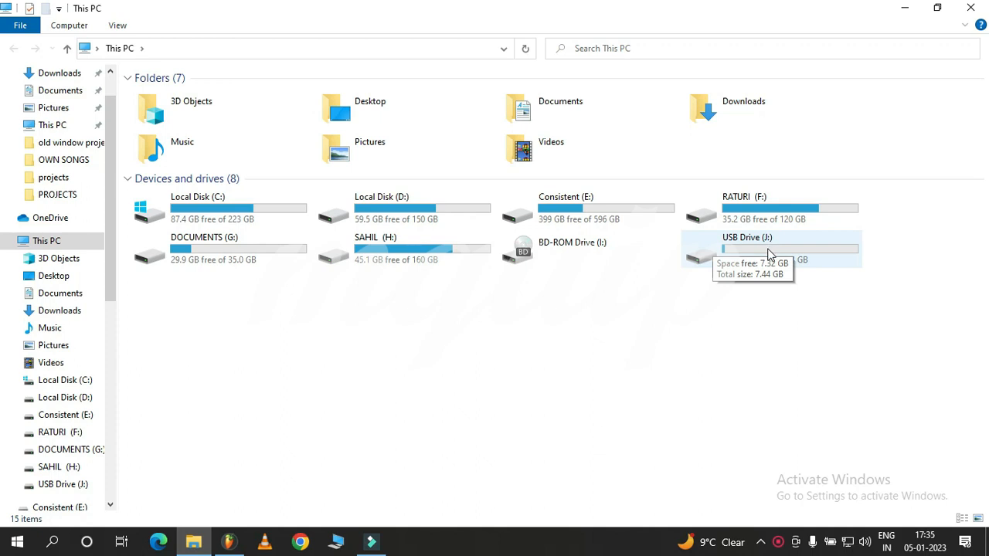
Step: Open USB Drive (J:), then its Mquip ABP English 3.2.6 2021-07-05 folder
{"action": "left_click", "coordinate": [768, 249]}
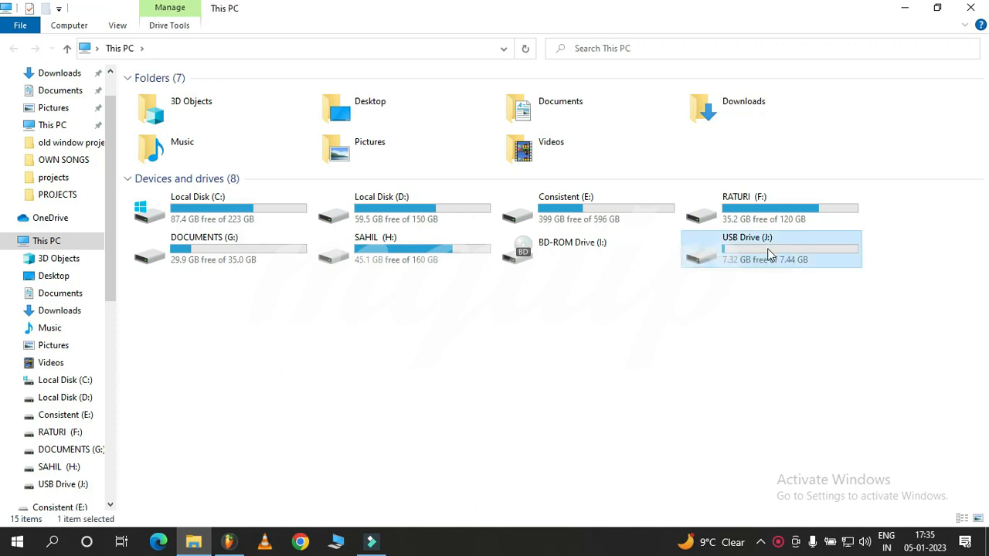
{"action": "right_click", "coordinate": [769, 251]}
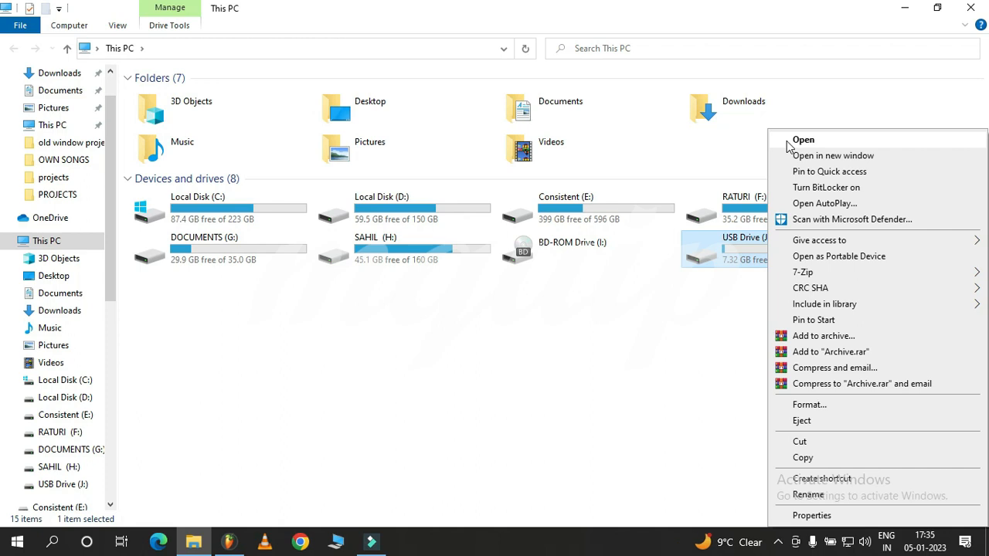
{"action": "left_click", "coordinate": [803, 140]}
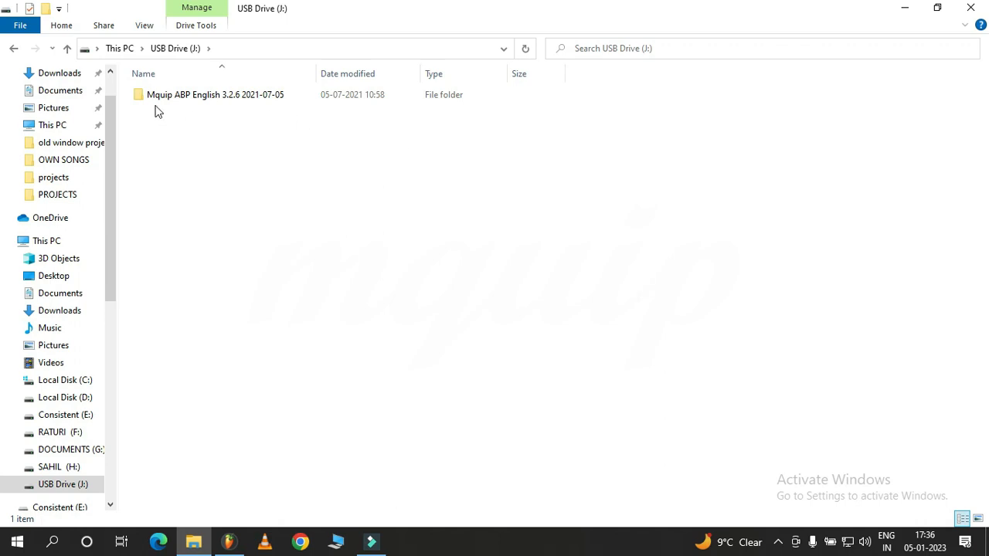
{"action": "mouse_move", "coordinate": [216, 95]}
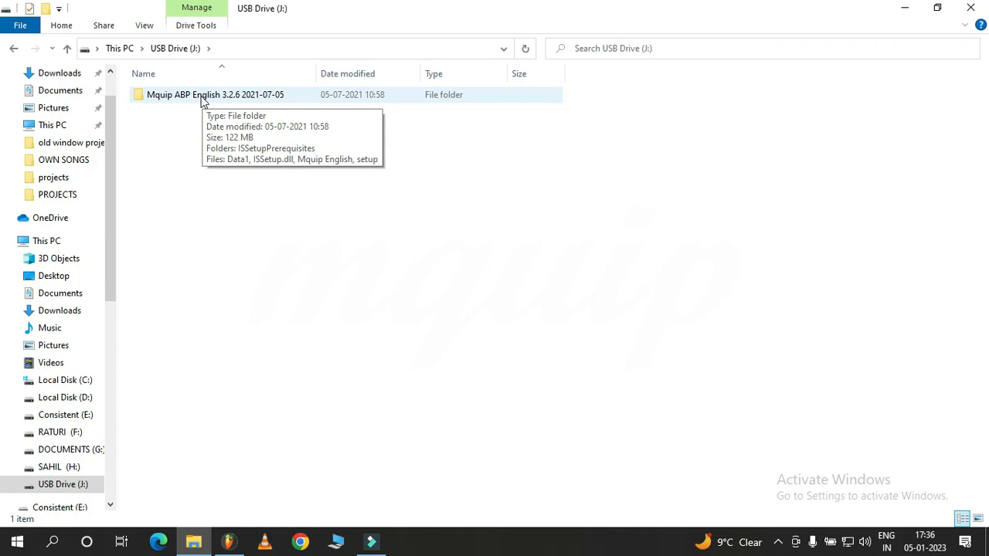
{"action": "right_click", "coordinate": [214, 94]}
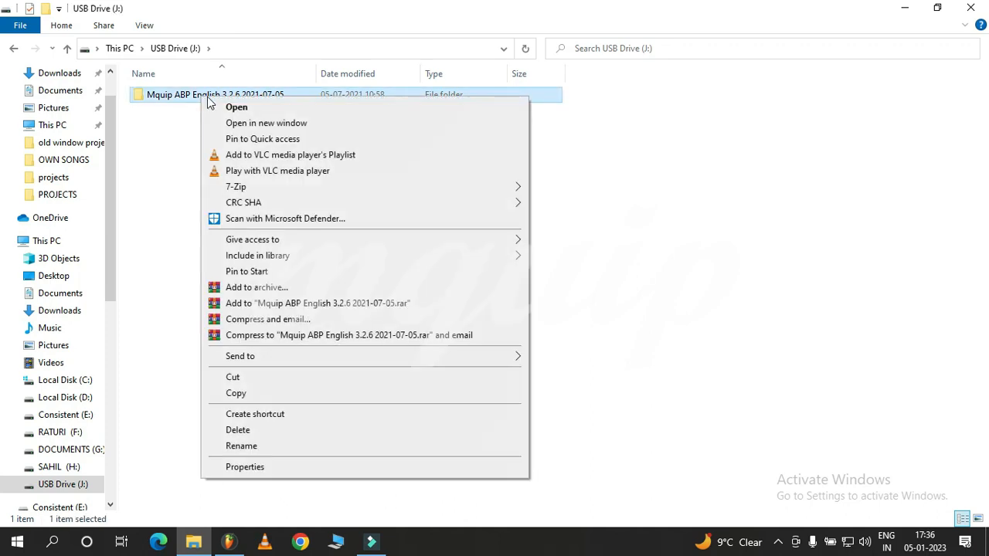
{"action": "left_click", "coordinate": [236, 107]}
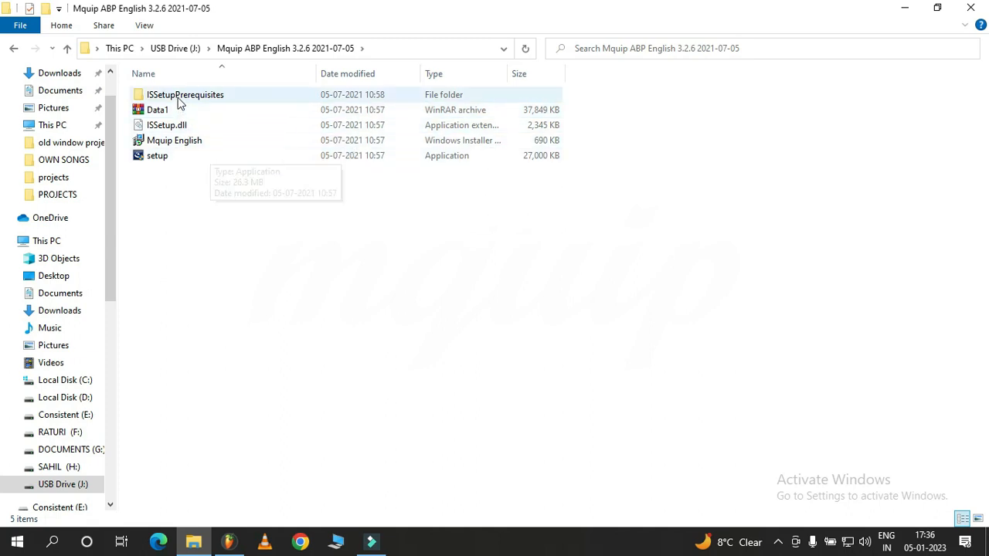
{"action": "mouse_move", "coordinate": [577, 267]}
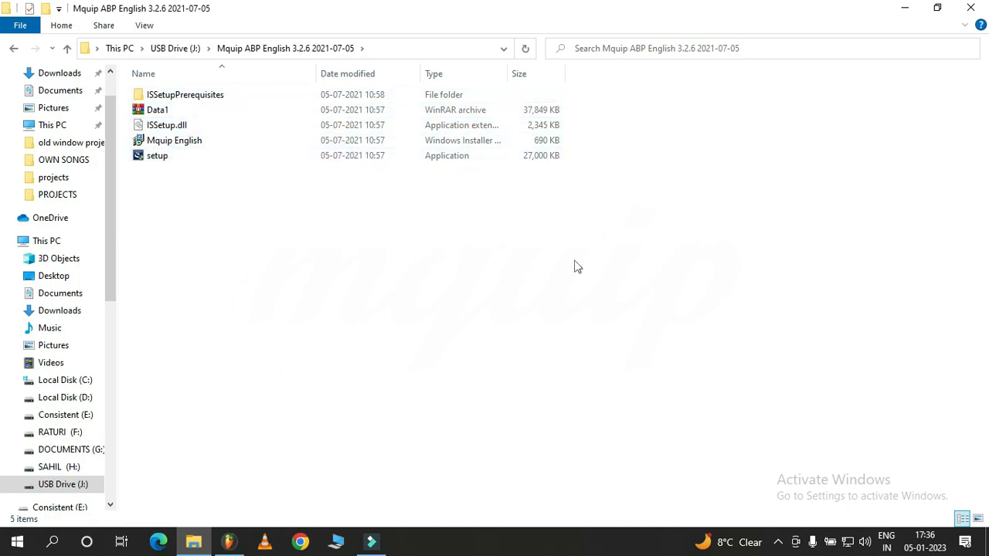
Step: Launch the Mquip folder's setup application as administrator
{"action": "left_click", "coordinate": [157, 155]}
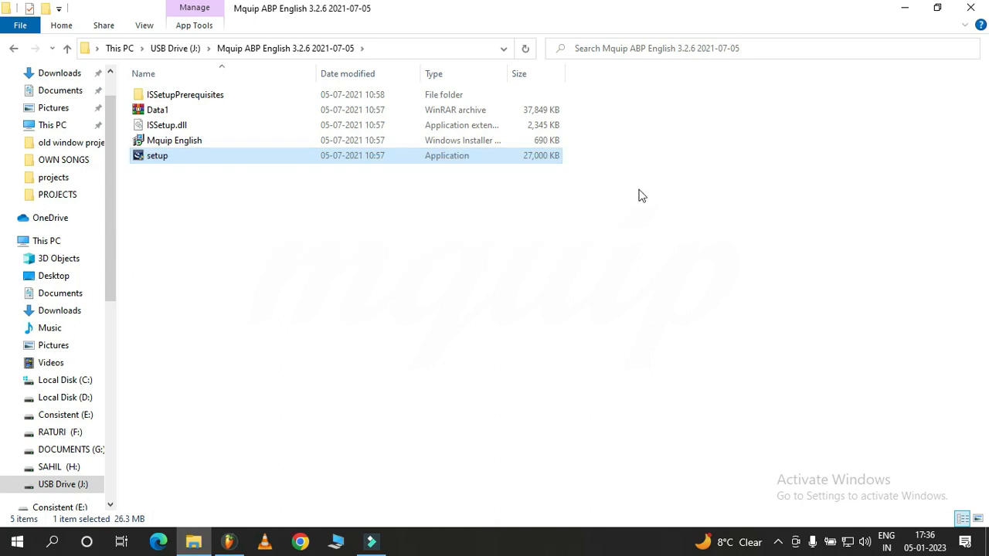
{"action": "mouse_move", "coordinate": [193, 161]}
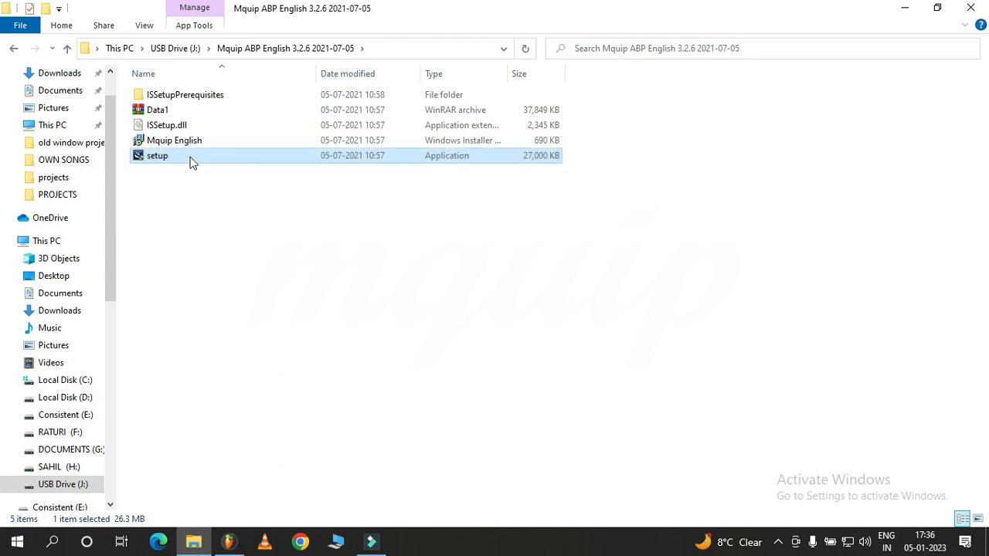
{"action": "mouse_move", "coordinate": [192, 160]}
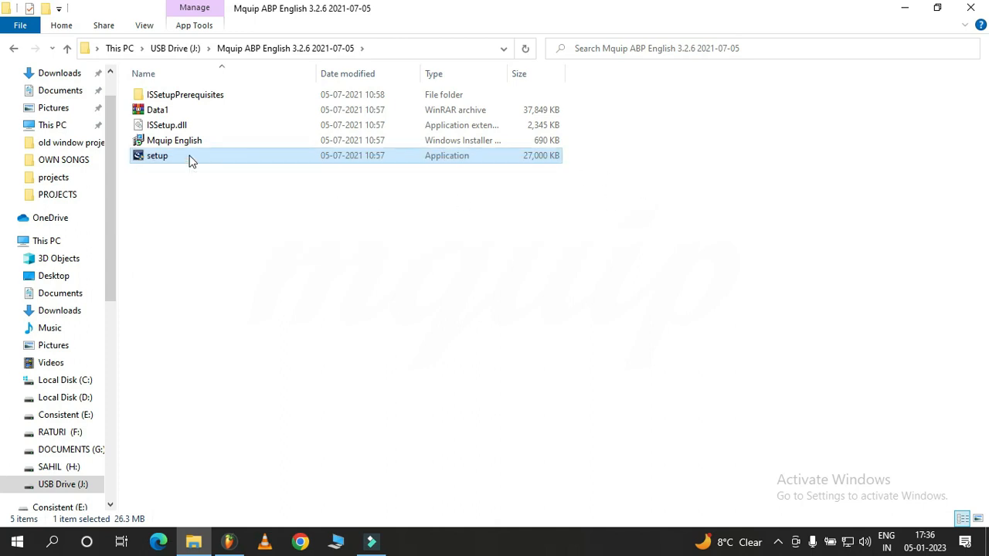
{"action": "right_click", "coordinate": [157, 155]}
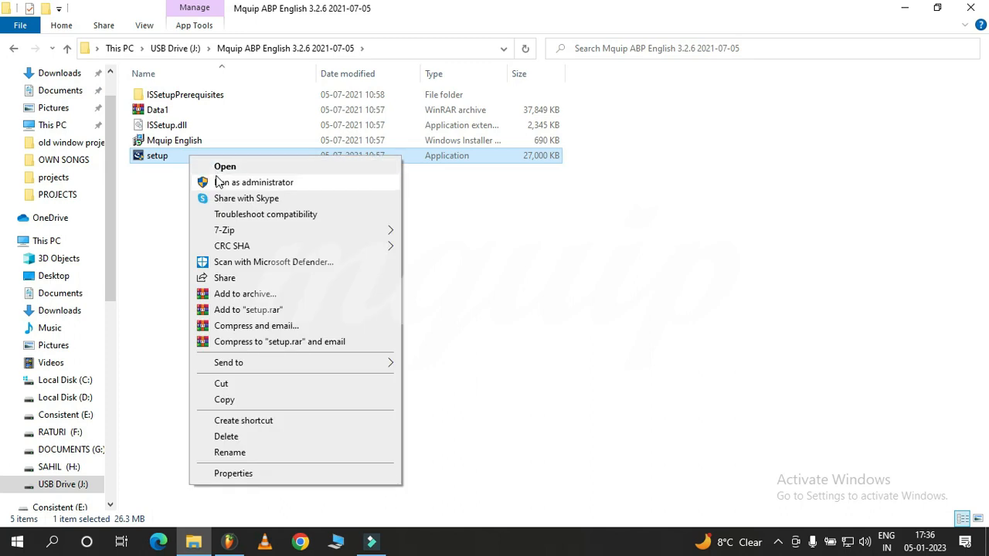
{"action": "mouse_move", "coordinate": [265, 193]}
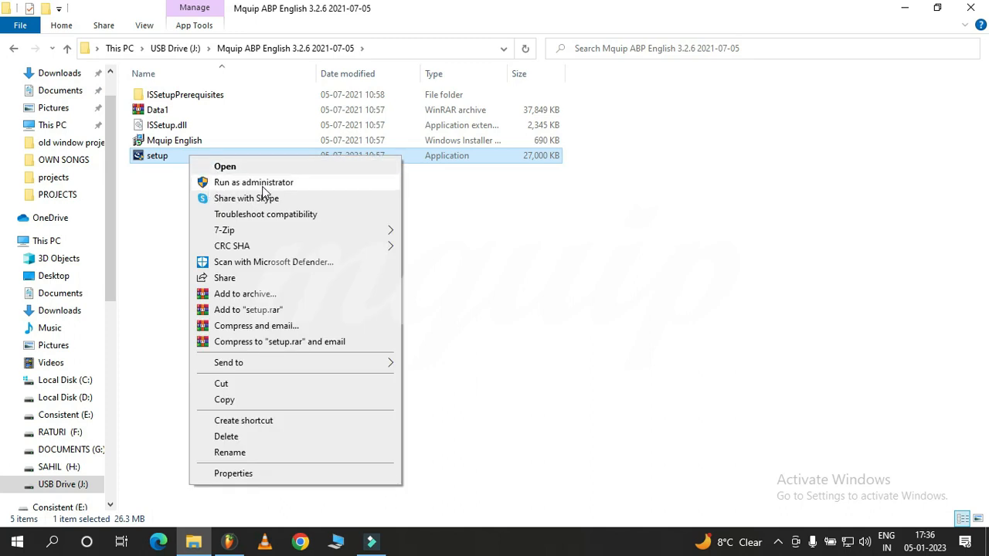
{"action": "mouse_move", "coordinate": [248, 191]}
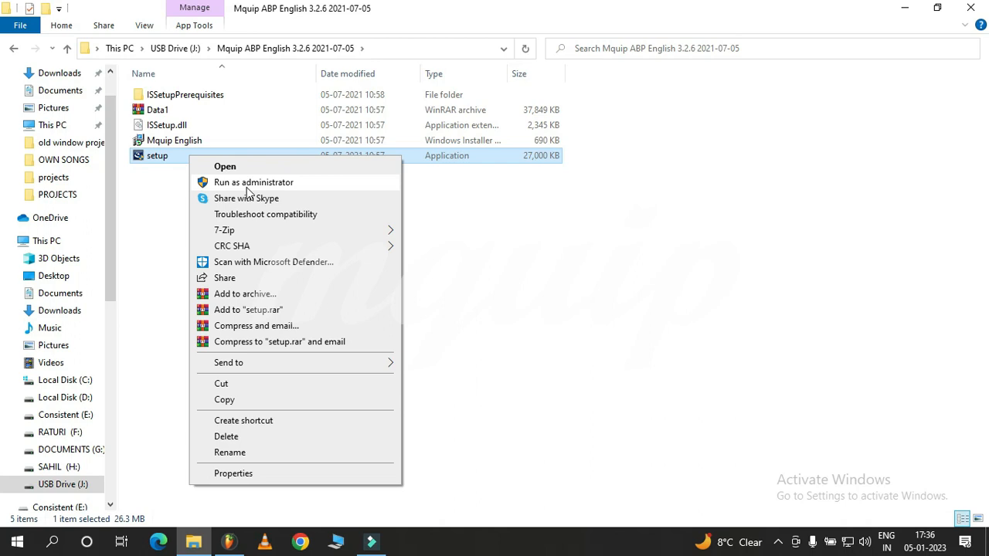
{"action": "left_click", "coordinate": [253, 182]}
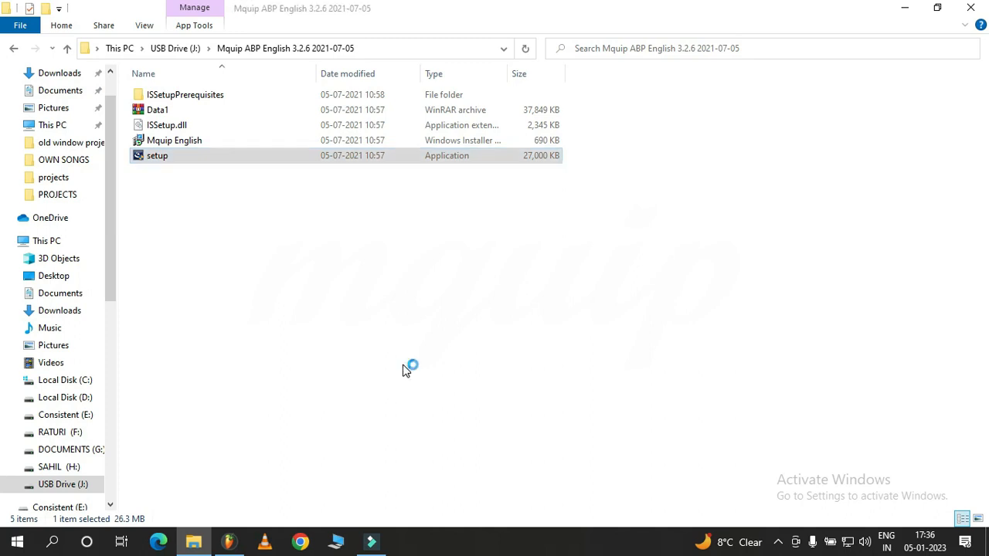
{"action": "double_click", "coordinate": [157, 155]}
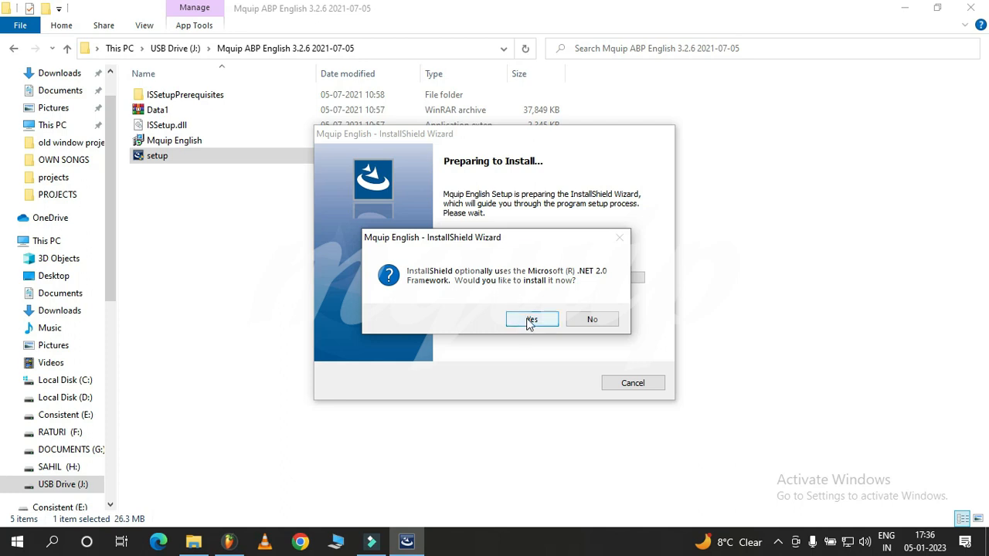
Step: Allow the .NET 2.0 Framework install, accept the licence, keep C:\Mquip ABP\, and install
{"action": "left_click", "coordinate": [531, 319]}
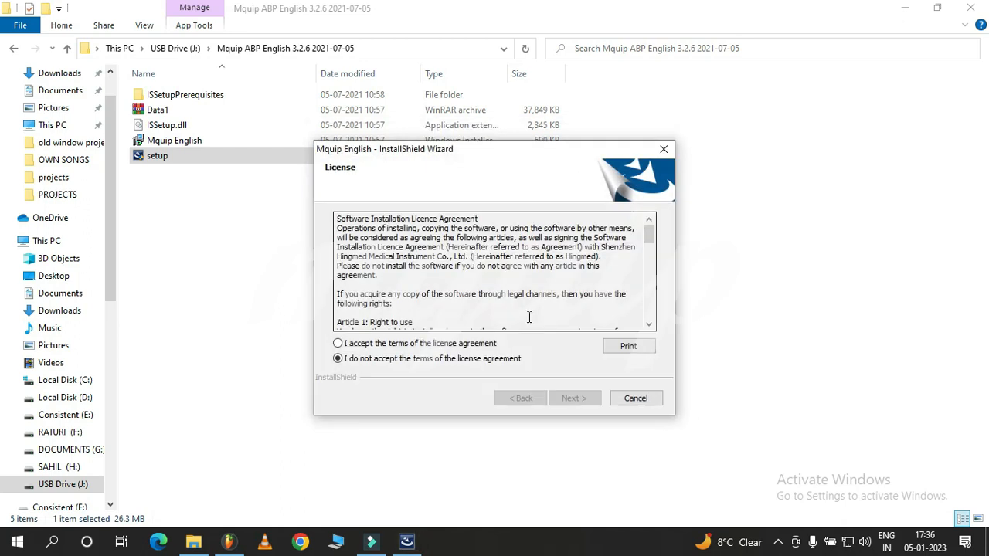
{"action": "mouse_move", "coordinate": [353, 351]}
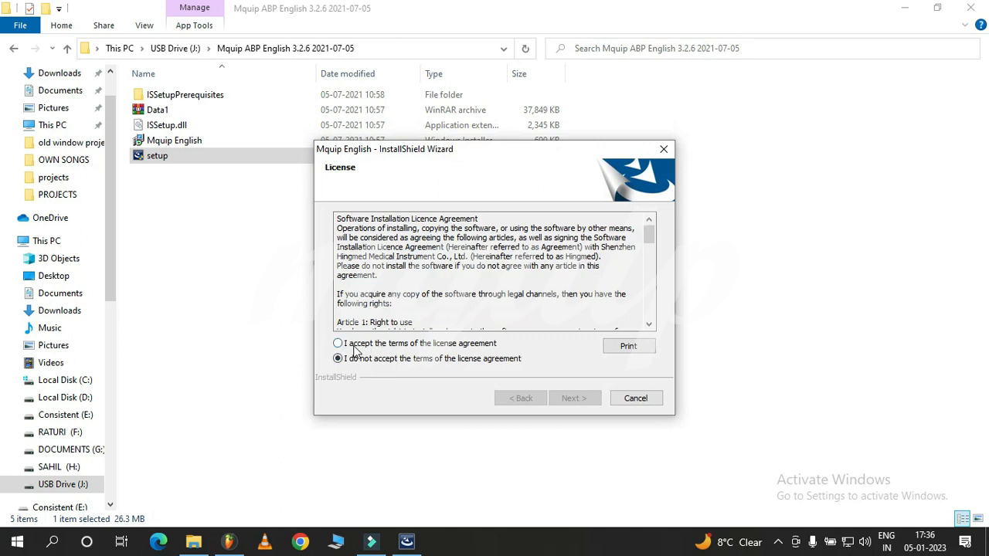
{"action": "mouse_move", "coordinate": [353, 352]}
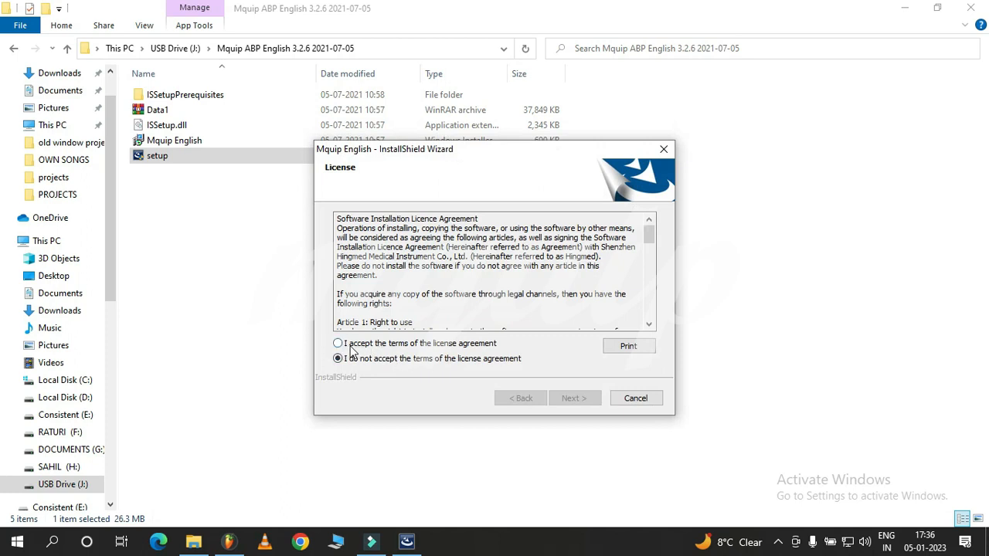
{"action": "left_click", "coordinate": [337, 343]}
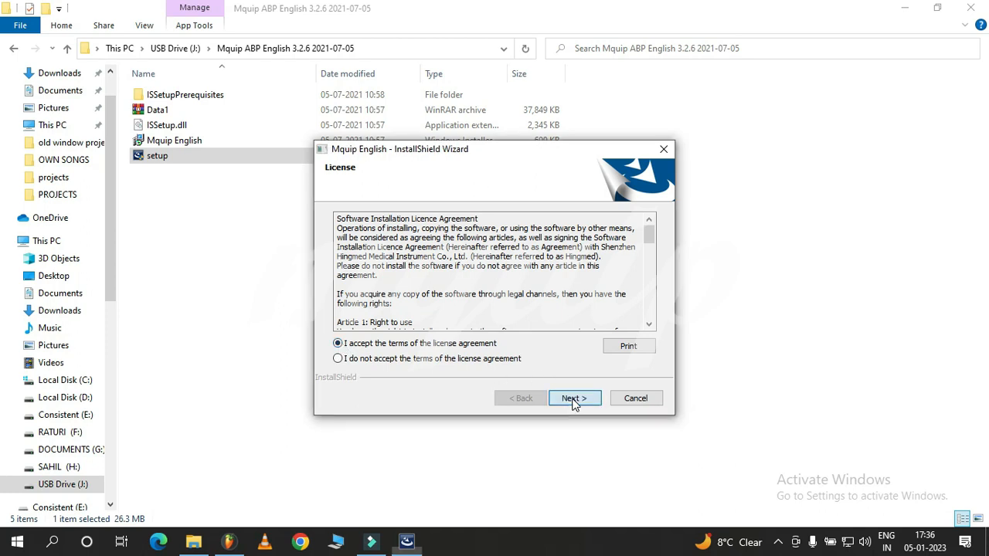
{"action": "left_click", "coordinate": [574, 398]}
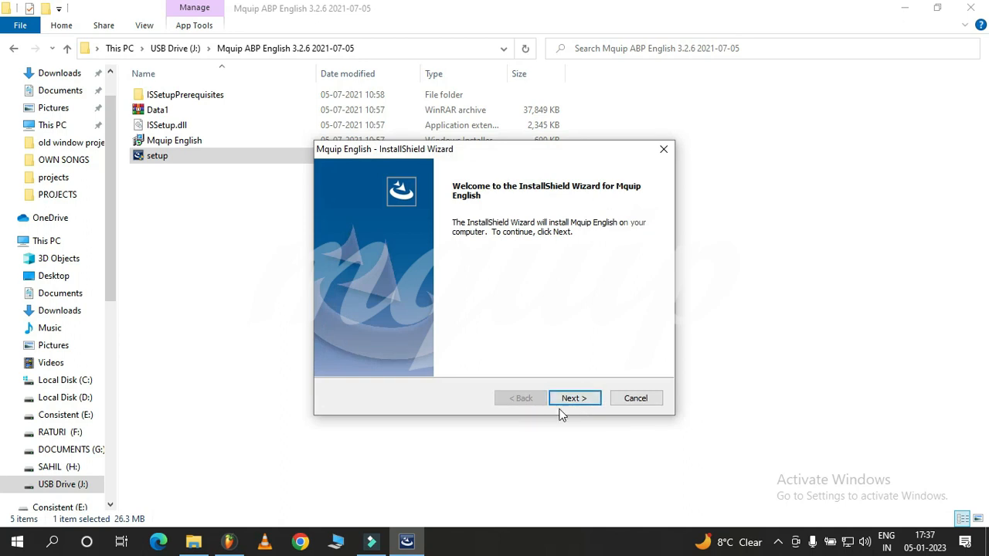
{"action": "left_click", "coordinate": [574, 398]}
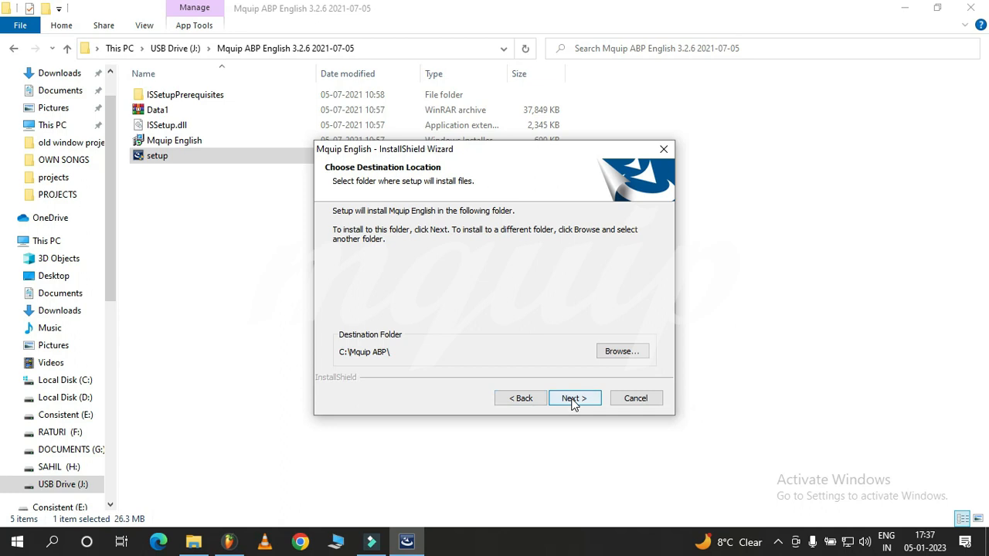
{"action": "left_click", "coordinate": [574, 398]}
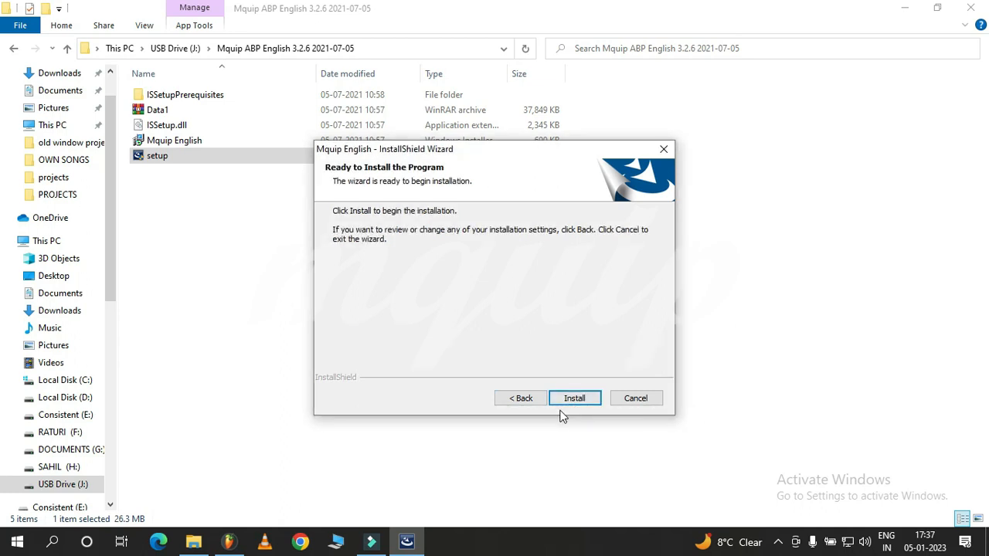
{"action": "left_click", "coordinate": [574, 398]}
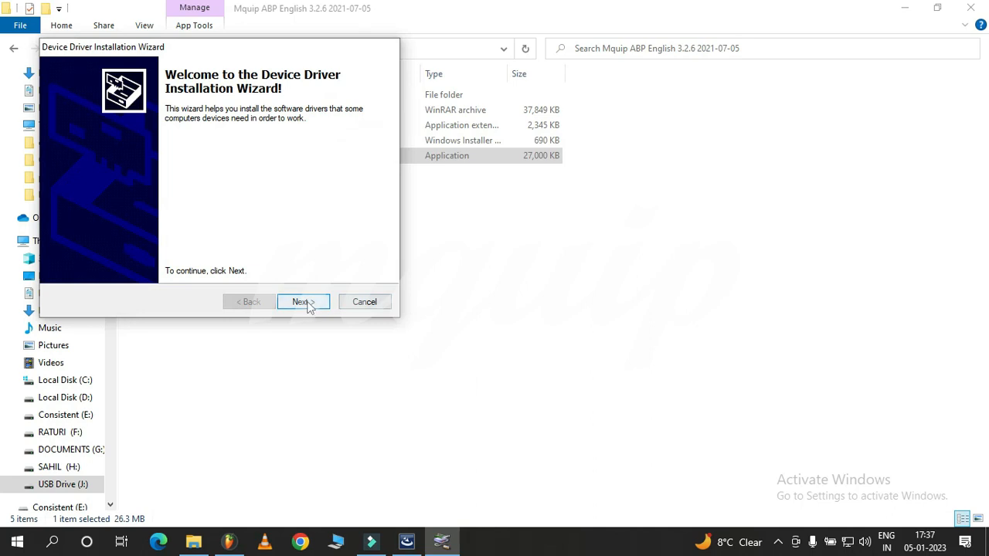
Step: Install the Silicon Laboratories driver and finish both the driver and InstallShield wizards
{"action": "left_click", "coordinate": [301, 301]}
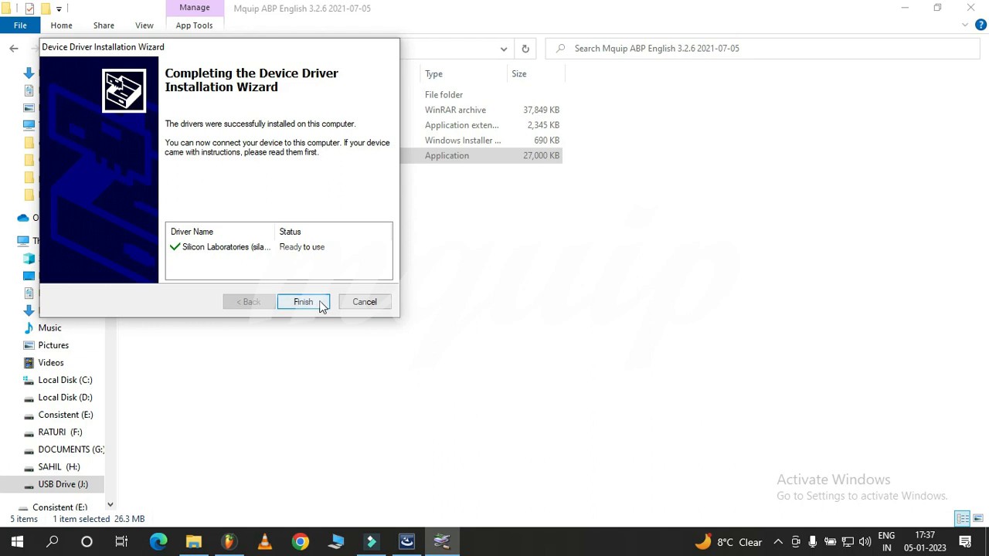
{"action": "left_click", "coordinate": [302, 301]}
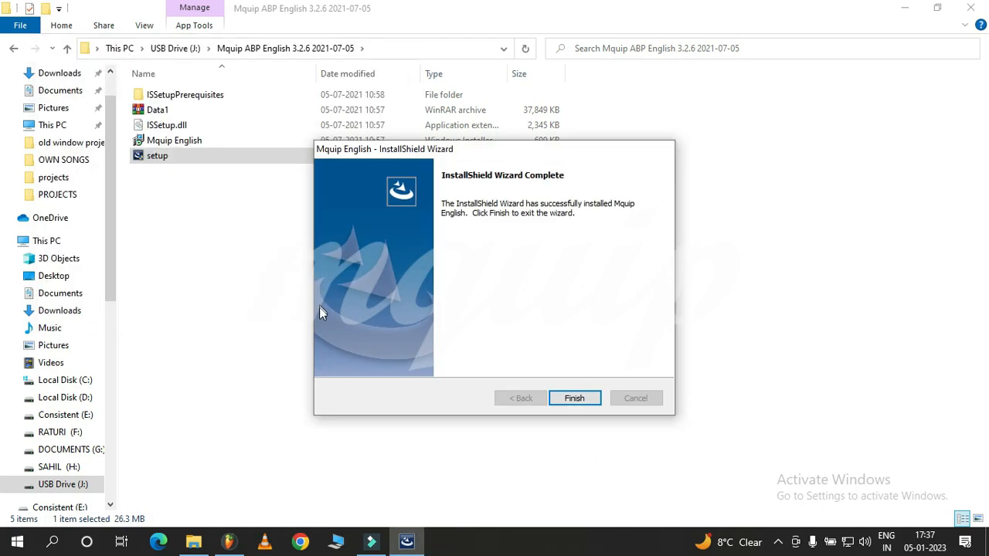
{"action": "left_click", "coordinate": [575, 398]}
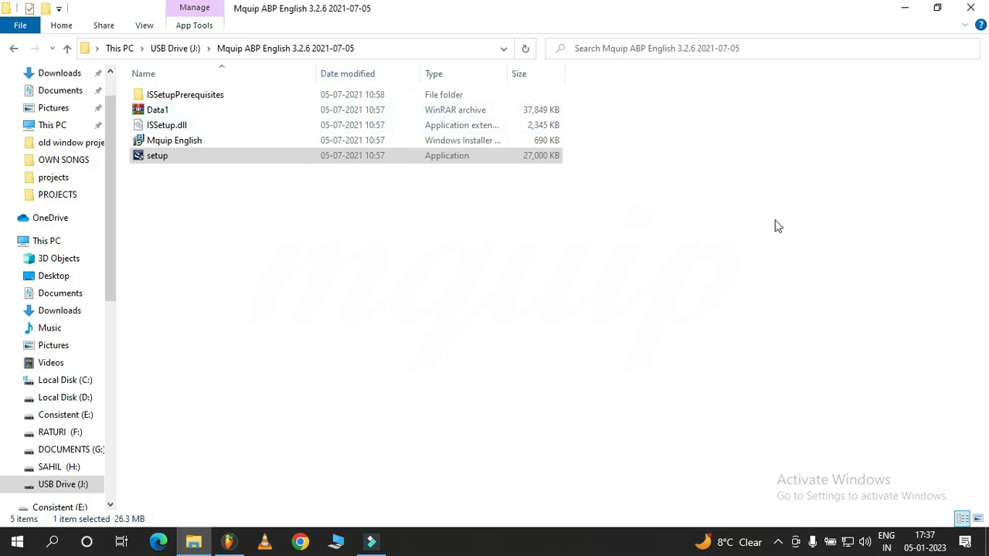
{"action": "mouse_move", "coordinate": [941, 70]}
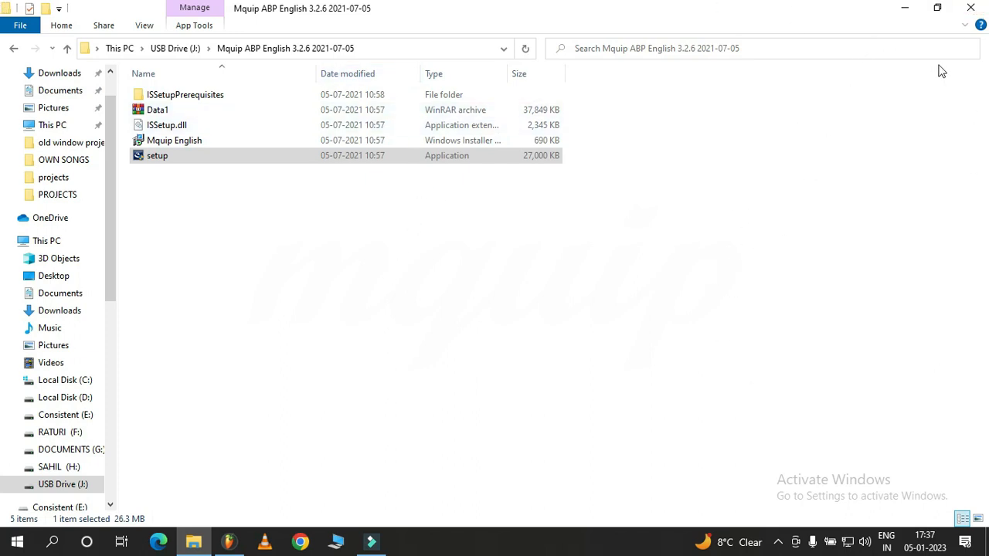
Step: Close File Explorer to reveal the new Mquip ABP desktop shortcut
{"action": "left_click", "coordinate": [904, 8]}
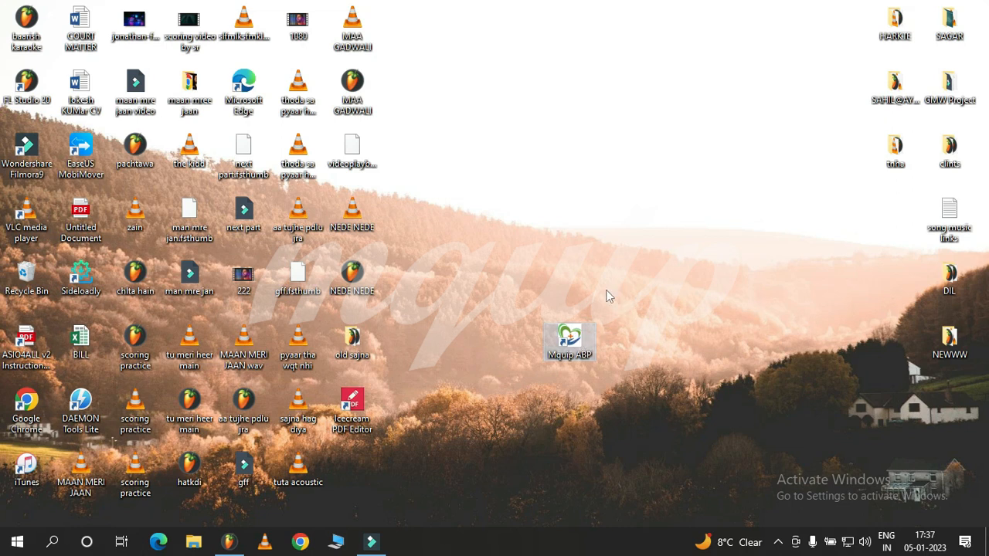
{"action": "double_click", "coordinate": [569, 340]}
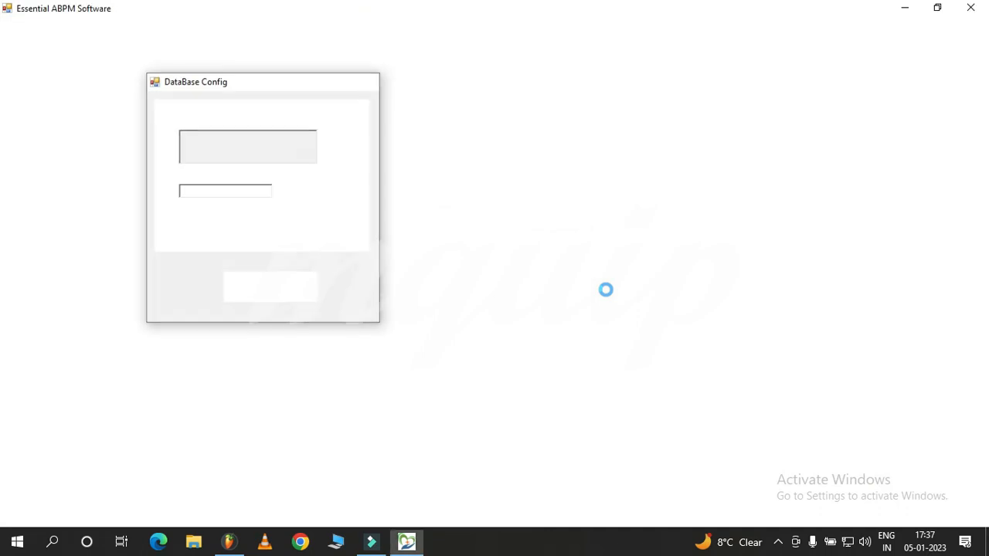
{"action": "left_click", "coordinate": [270, 287]}
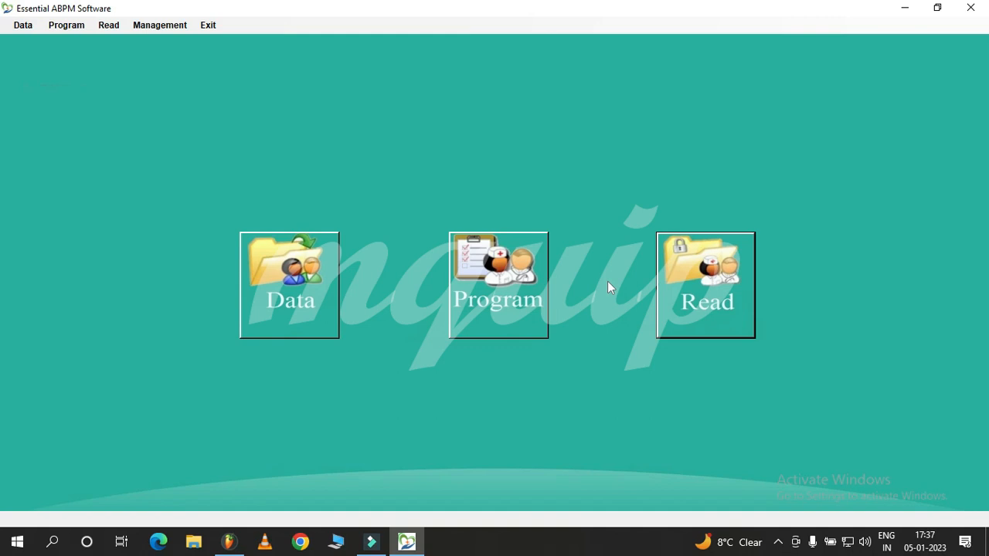
{"action": "mouse_move", "coordinate": [970, 9]}
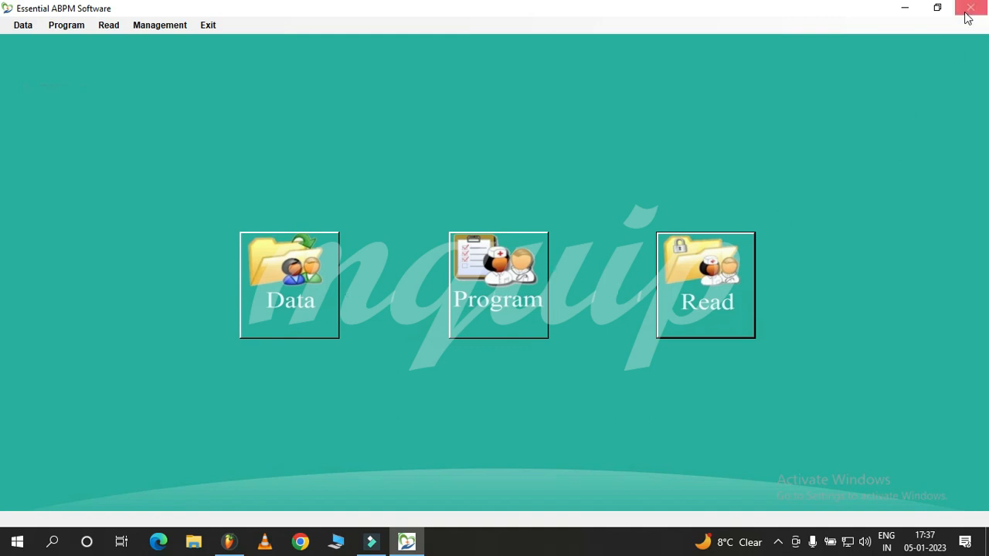
{"action": "mouse_move", "coordinate": [970, 9]}
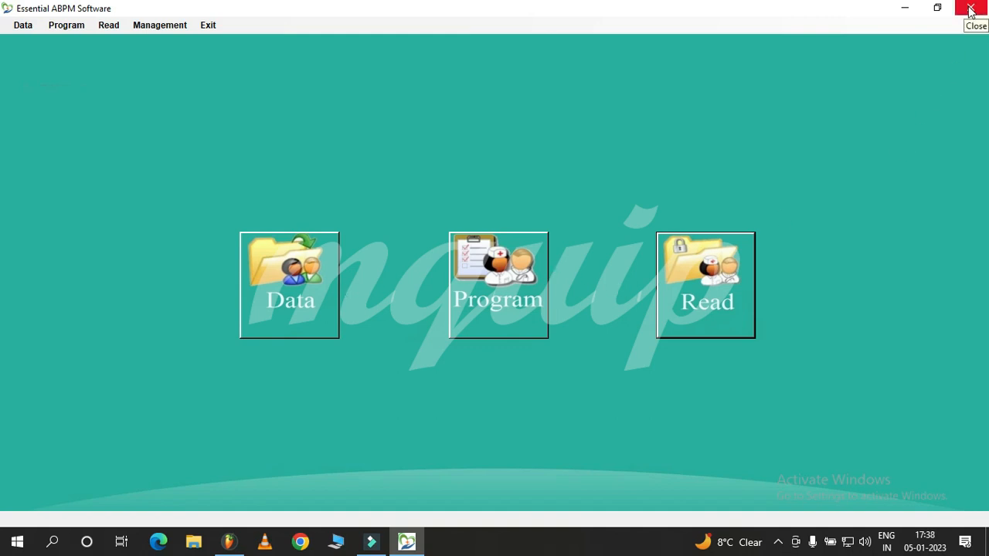
{"action": "left_click", "coordinate": [972, 8]}
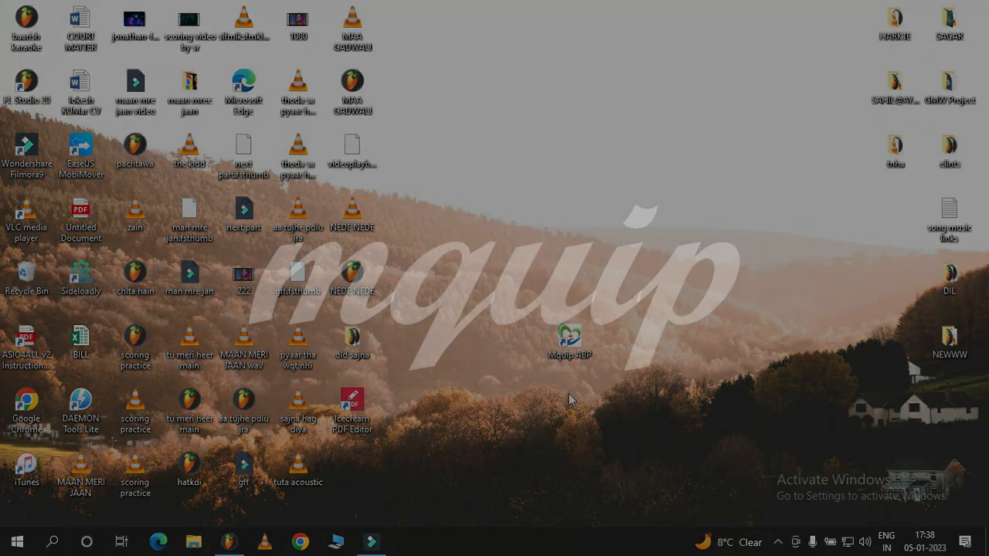